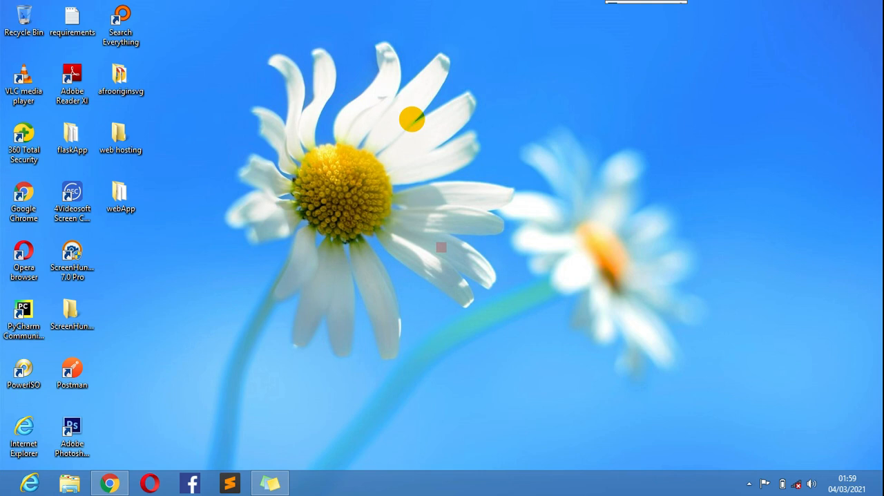
Bring up the Windows Run dialog from the desktop.
left_click(72, 373)
type("d")
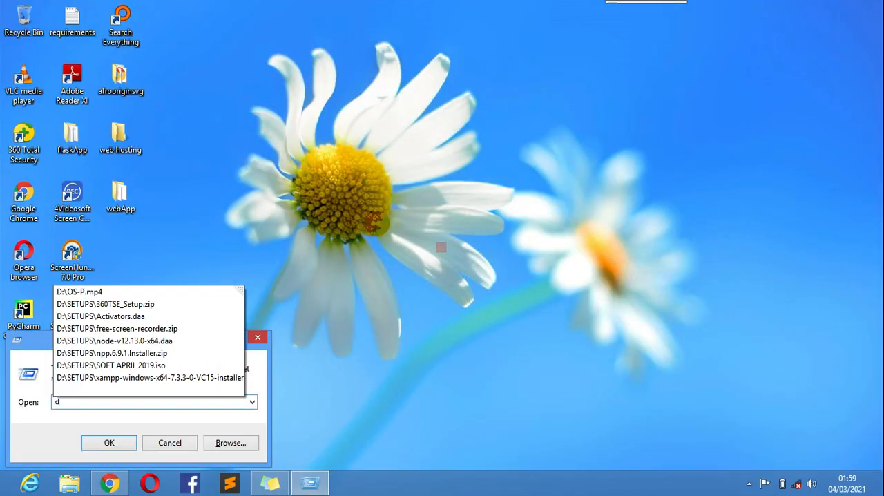
Launch dxdiag from Run and approve checking drivers for digital signatures.
type("xdiag")
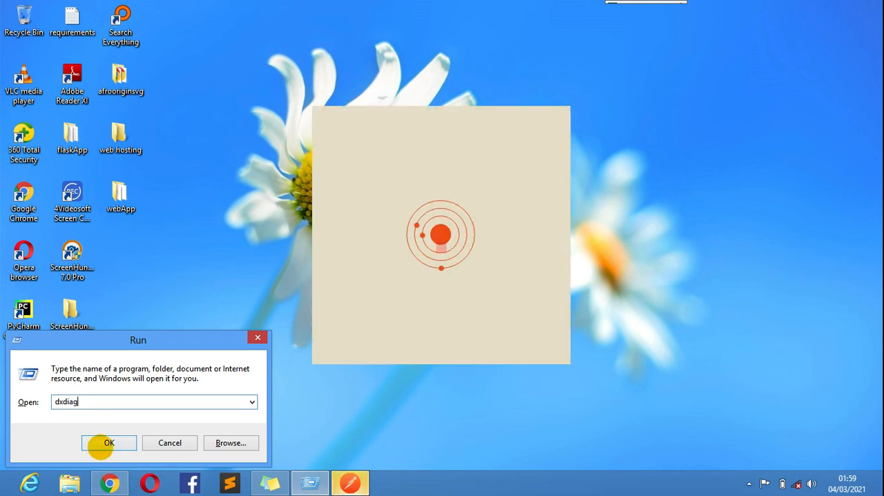
left_click(108, 442)
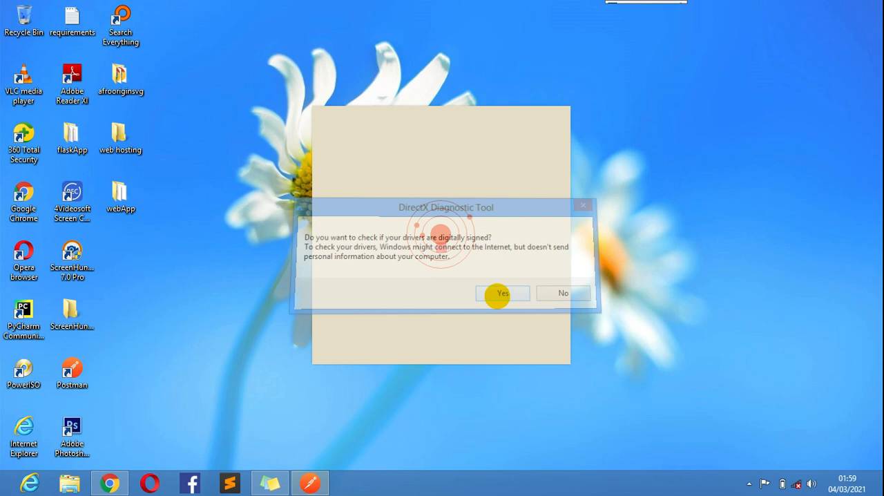
left_click(502, 293)
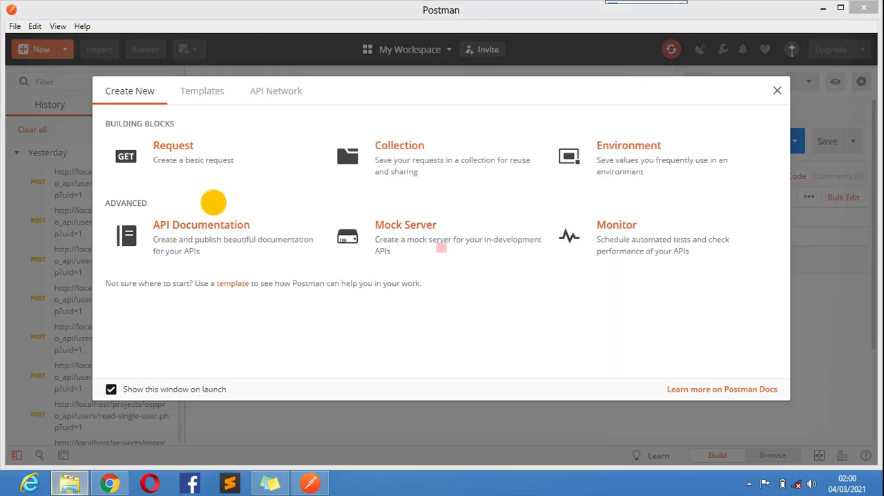
left_click(69, 482)
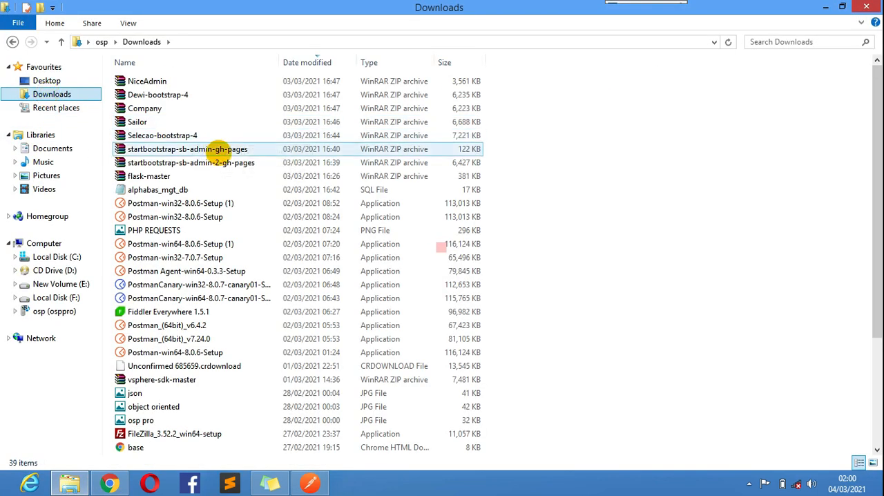
left_click(153, 229)
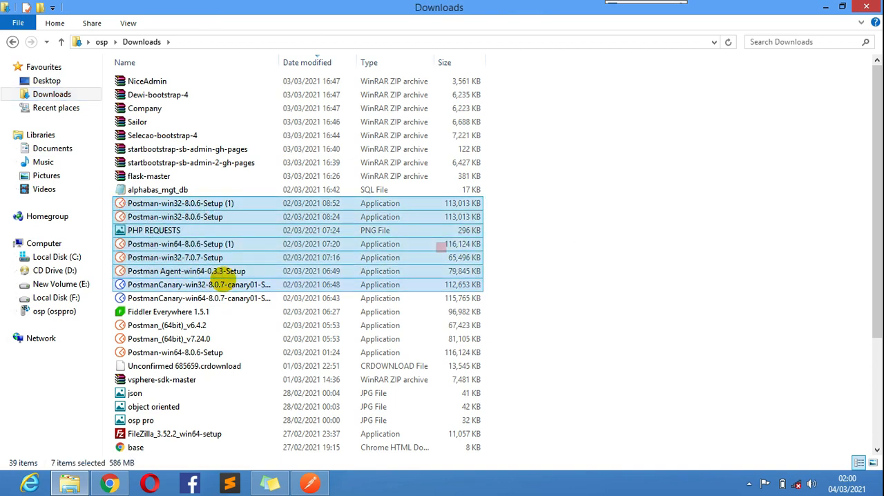
left_click(169, 310)
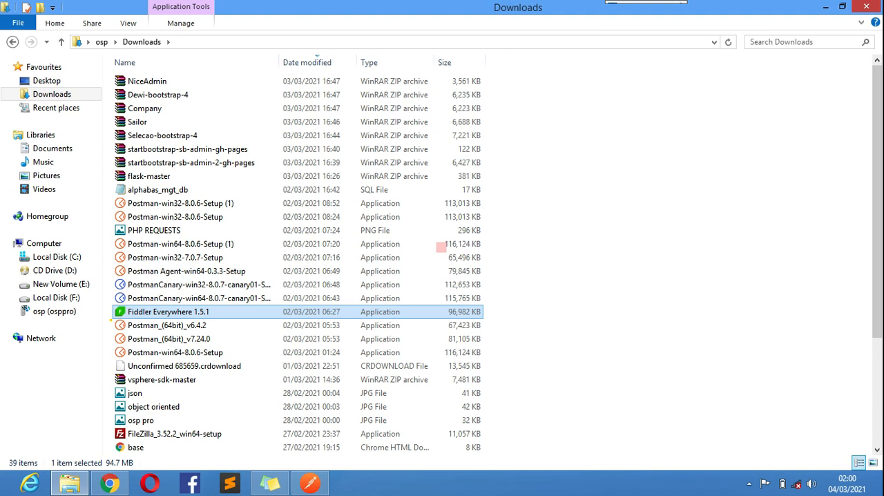
left_click(616, 354)
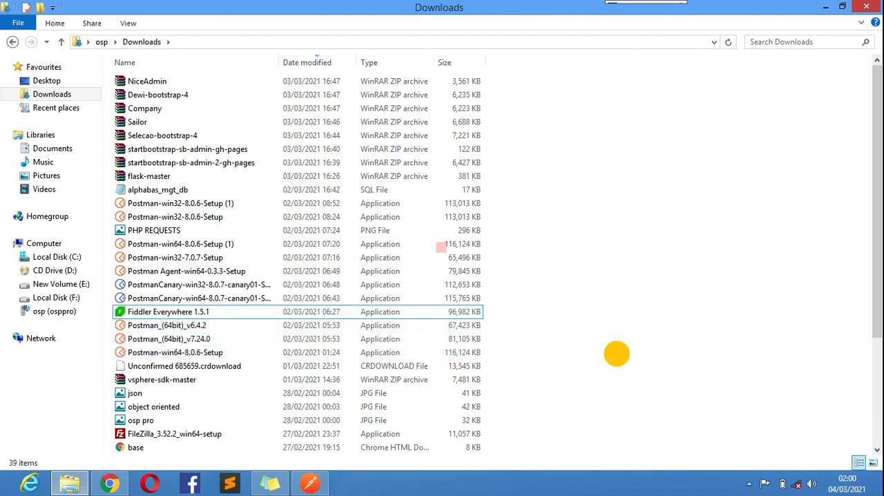
left_click(199, 285)
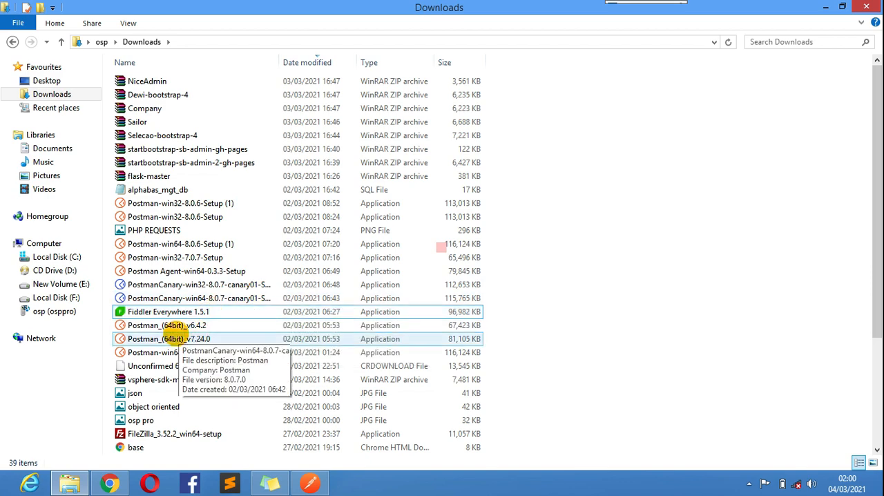
mouse_move(165, 324)
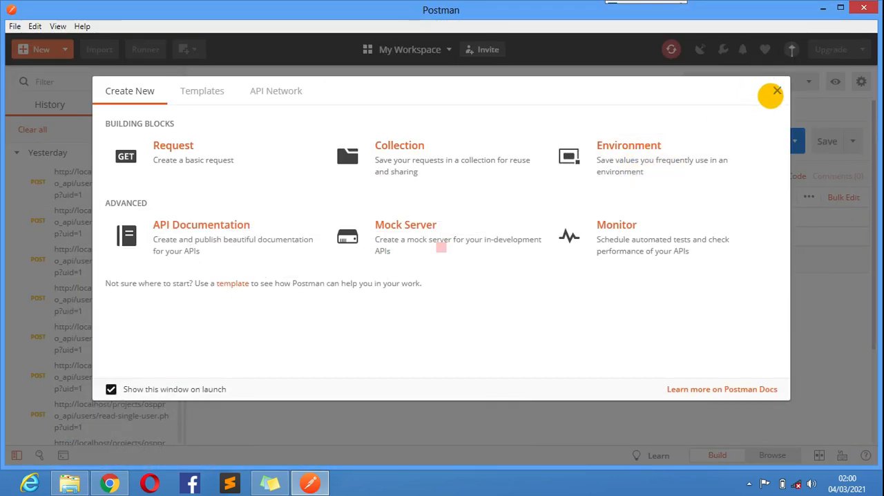
Send the POST read-single-user request with uid=1 and get the 200 OK user record.
left_click(776, 89)
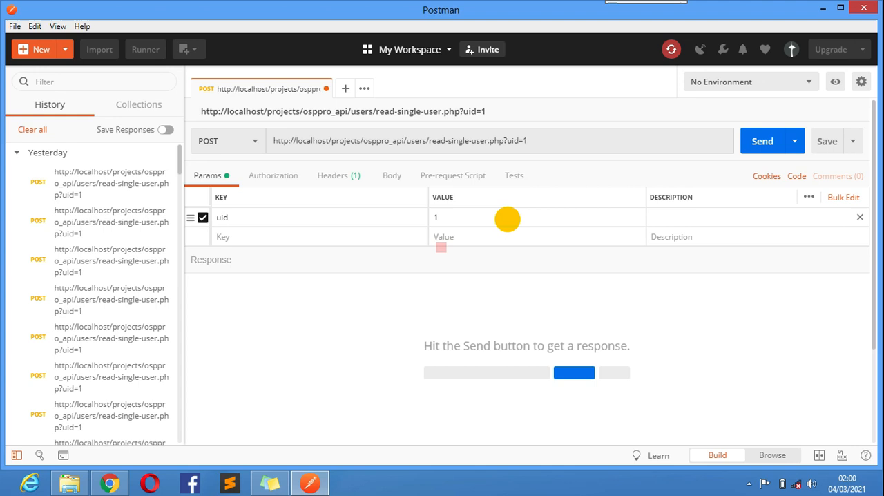
mouse_move(762, 144)
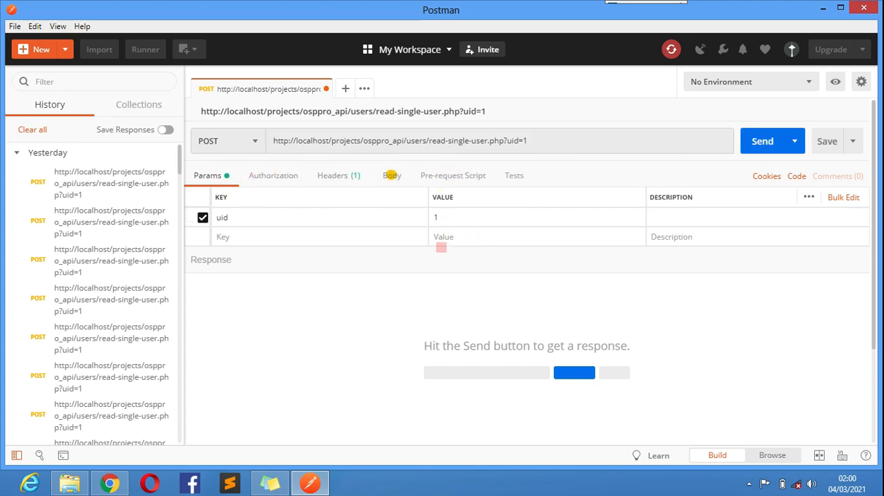
left_click(392, 174)
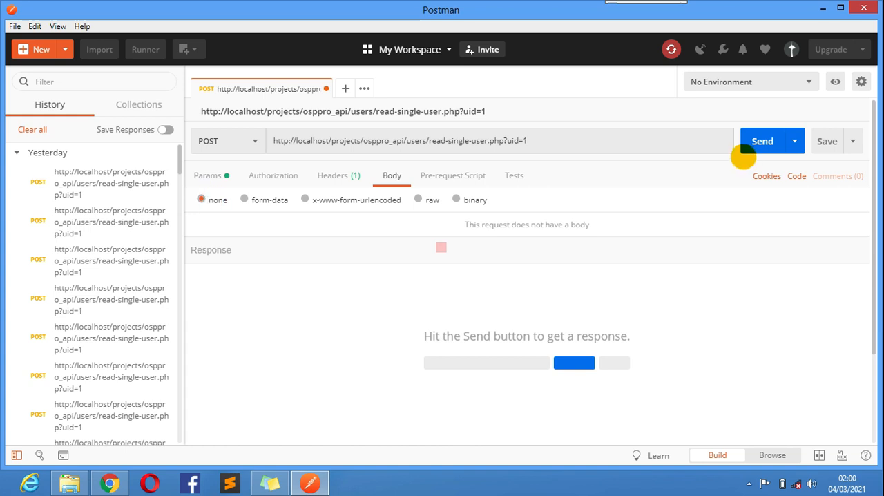
left_click(763, 141)
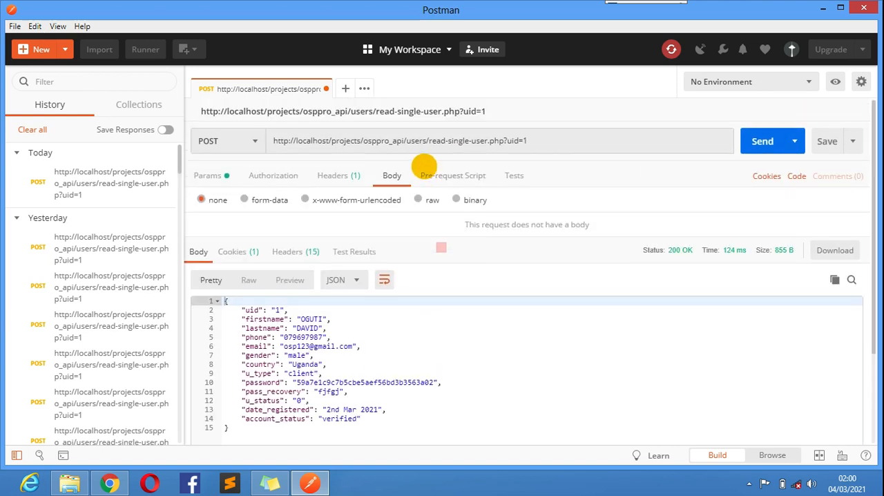
mouse_move(423, 166)
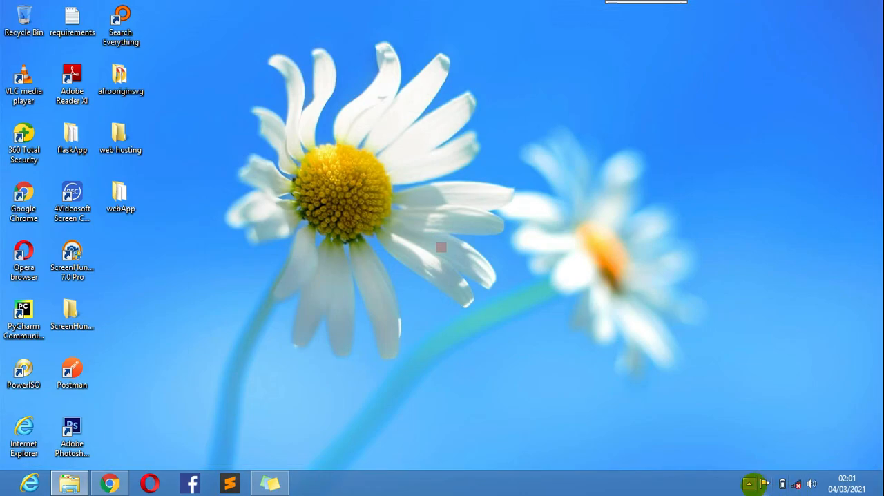
Relaunch Postman from its desktop shortcut and bring up File Explorer on Computer.
left_click(72, 373)
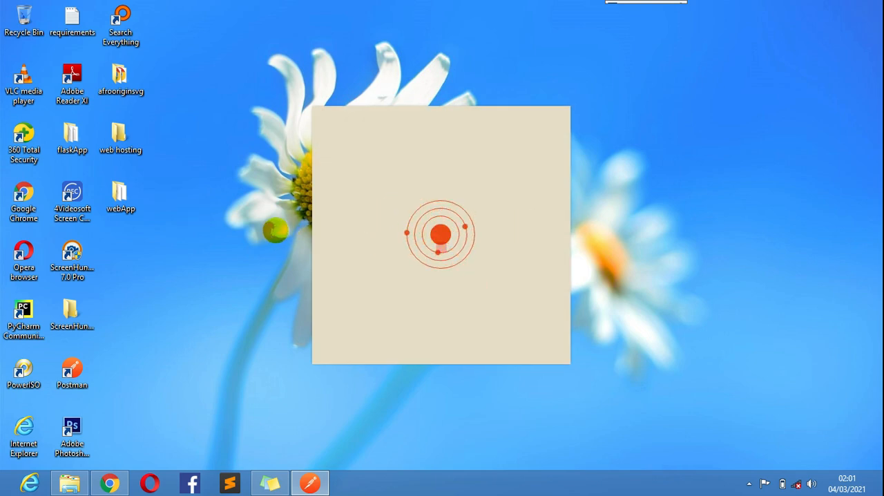
left_click(69, 482)
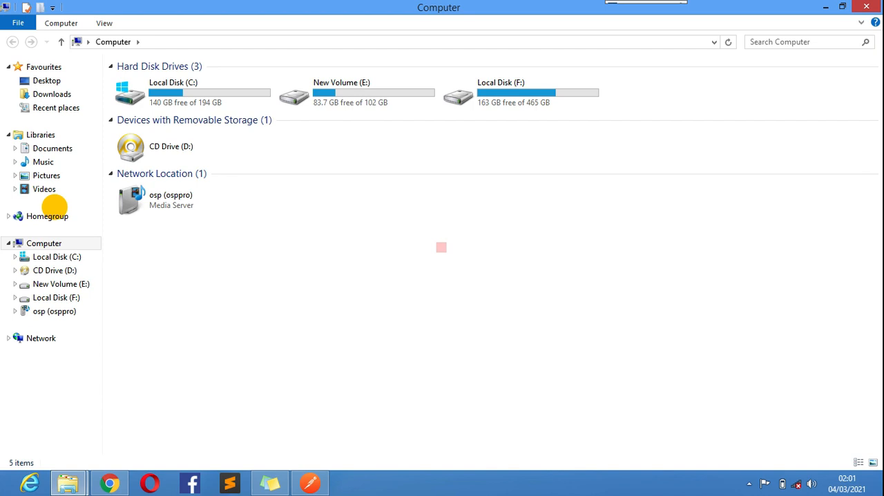
Browse into the osp user folder and show hidden items so AppData appears.
right_click(442, 247)
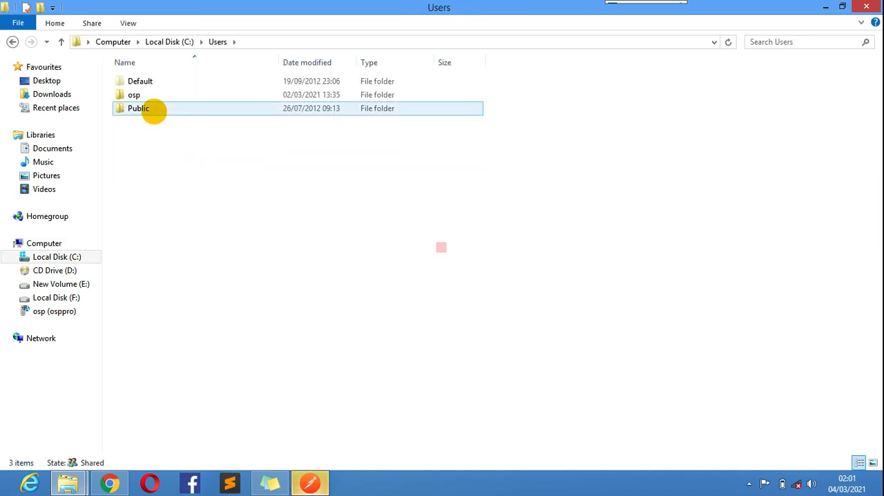
double_click(134, 94)
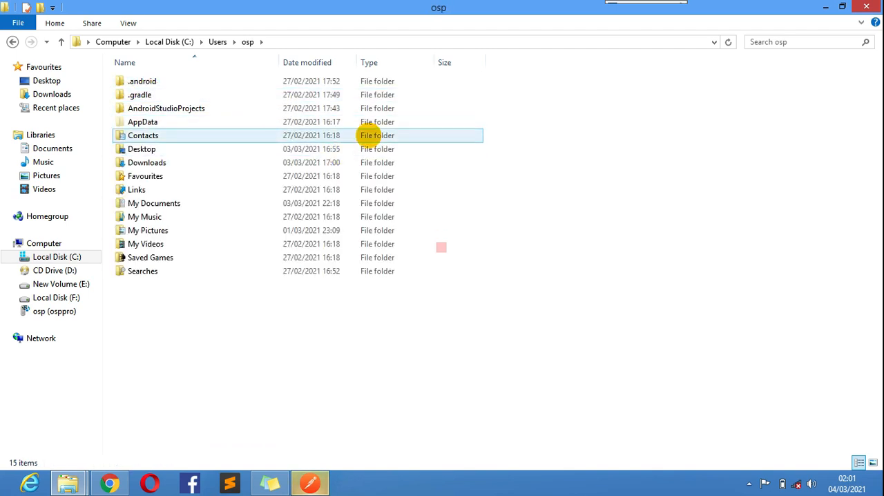
double_click(142, 121)
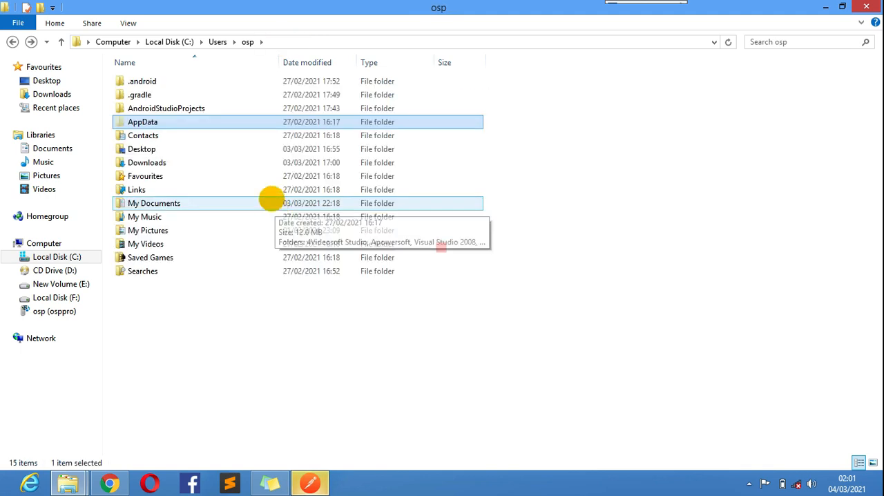
left_click(127, 22)
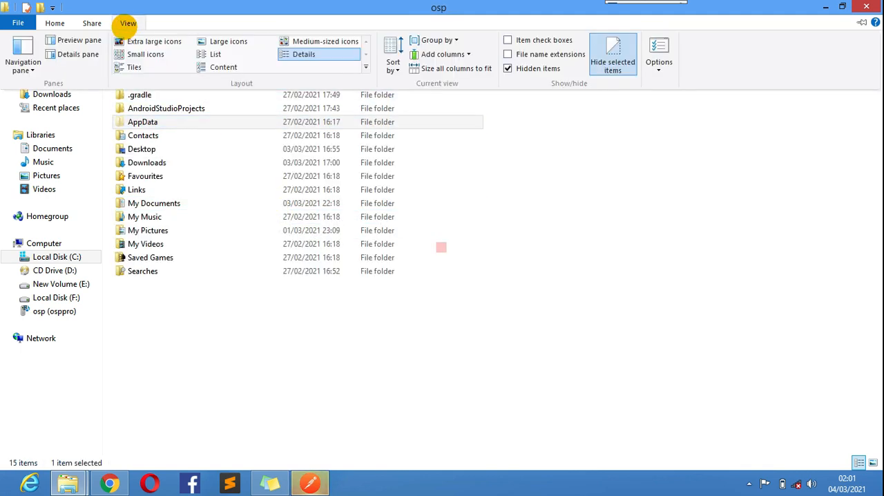
left_click(508, 68)
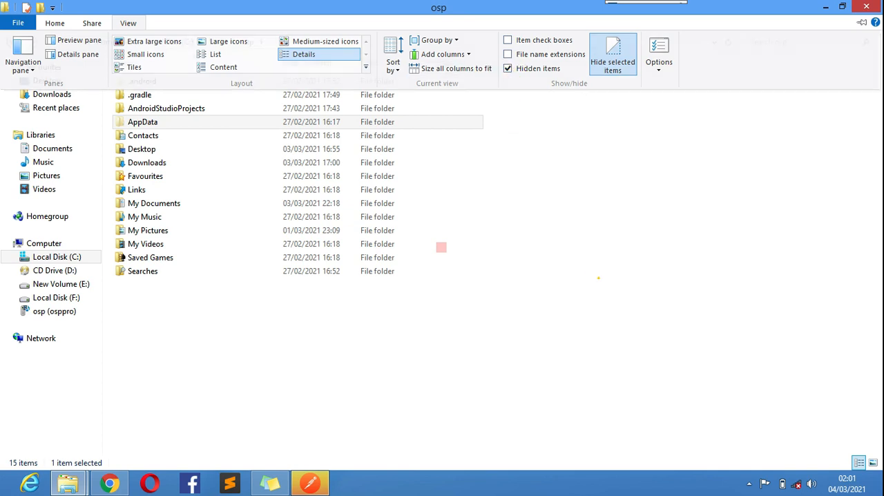
Reach AppData\Local\Postman and inspect its app-6.4.2 and app-6.7.4 folders.
double_click(142, 121)
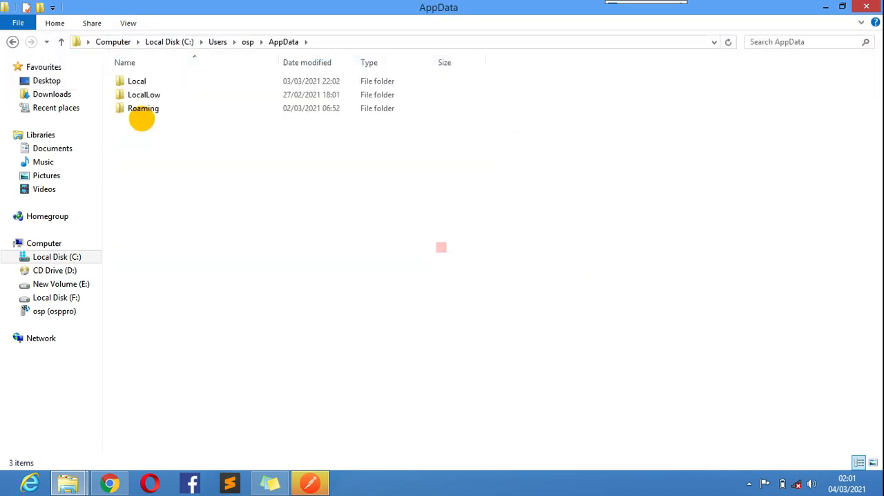
double_click(137, 80)
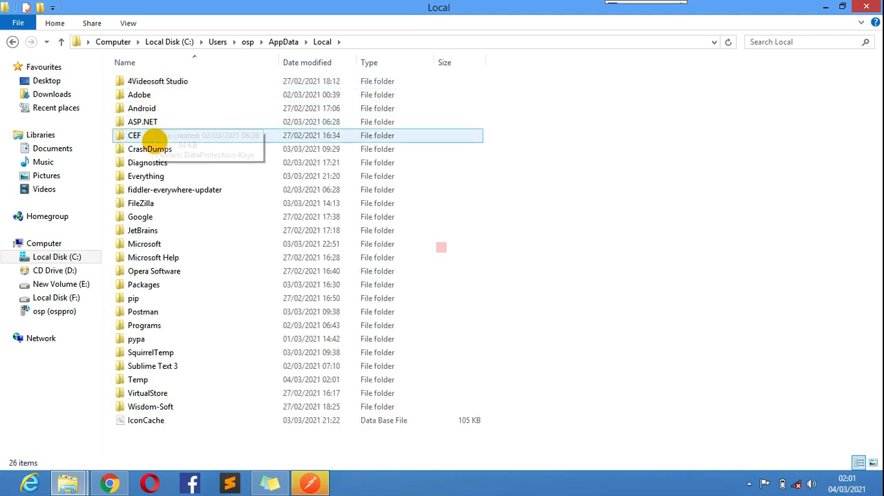
double_click(144, 311)
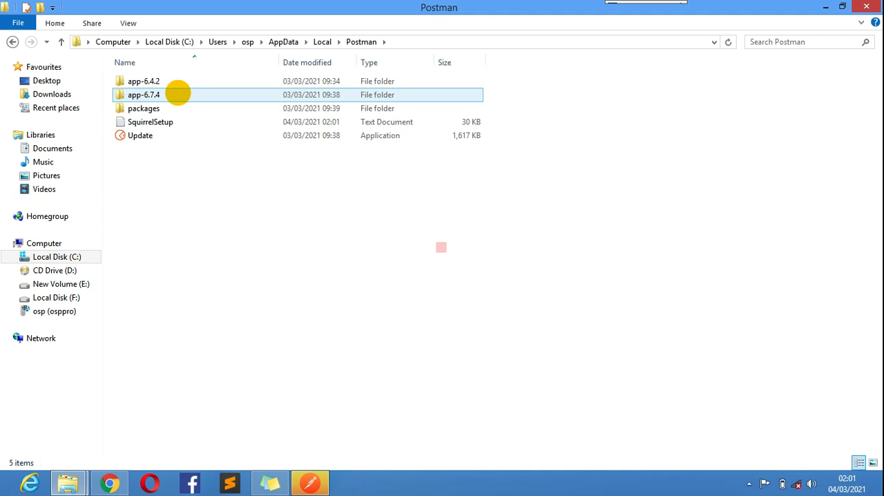
left_click(143, 80)
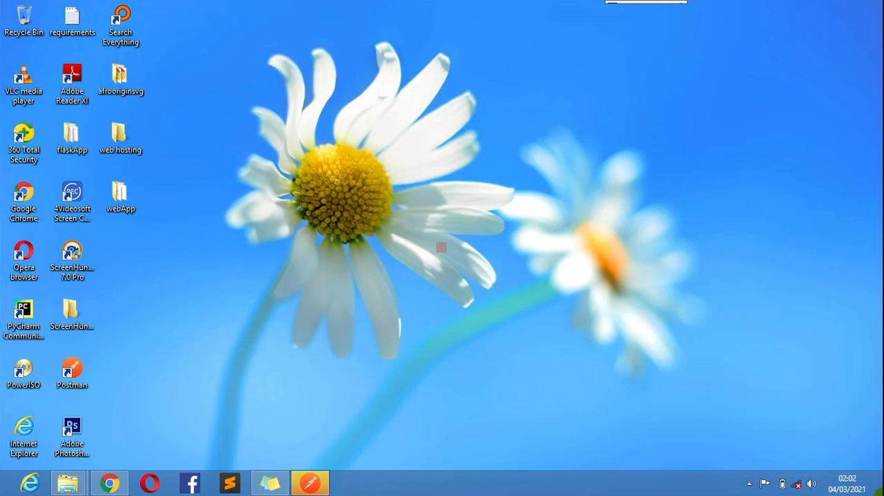
Check the Postman shortcut's Target and Start in under AppData\Local\Postman, then show drive C:.
right_click(71, 80)
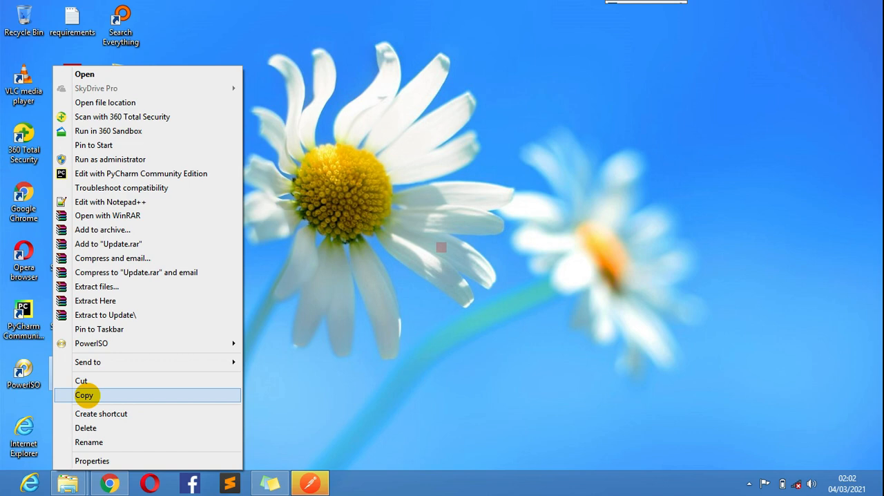
left_click(91, 460)
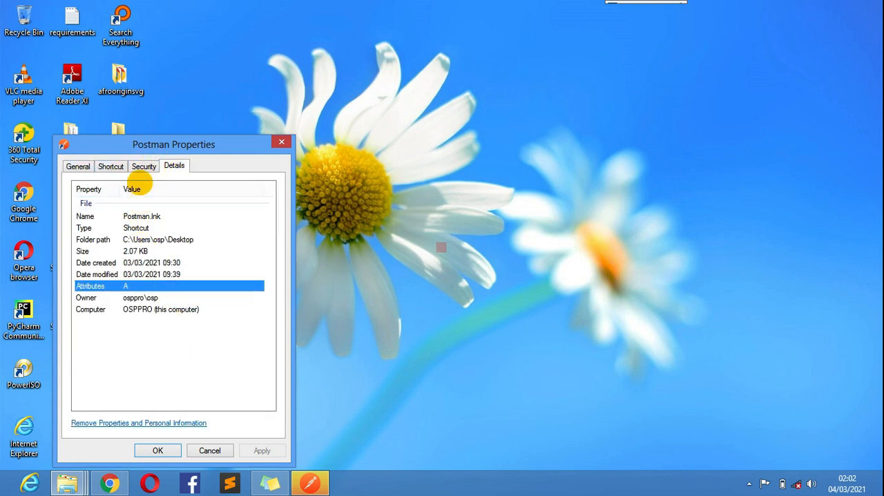
left_click(110, 166)
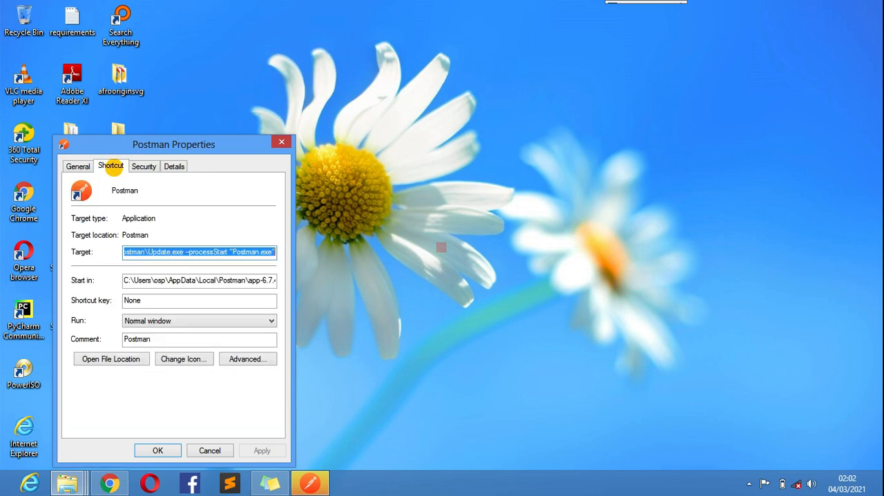
left_click(77, 165)
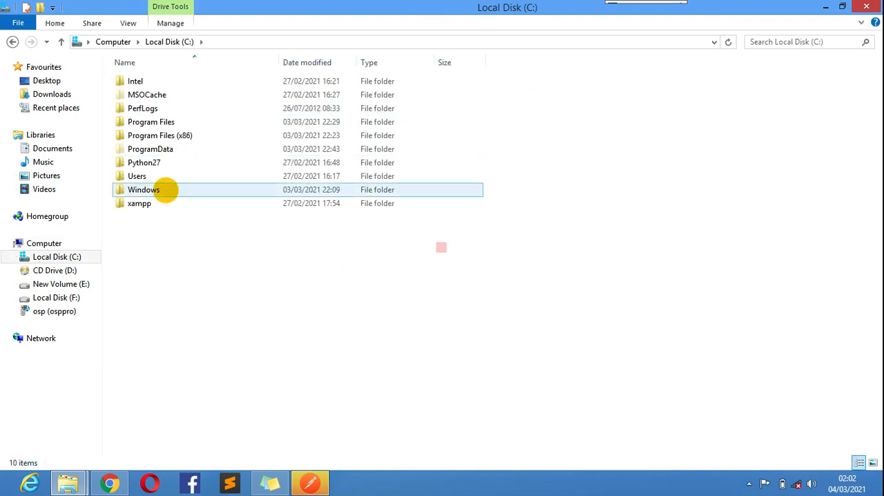
Revisit C:\Users\osp\AppData\Local\Postman and look inside the app-6.4.2 version folder.
double_click(136, 176)
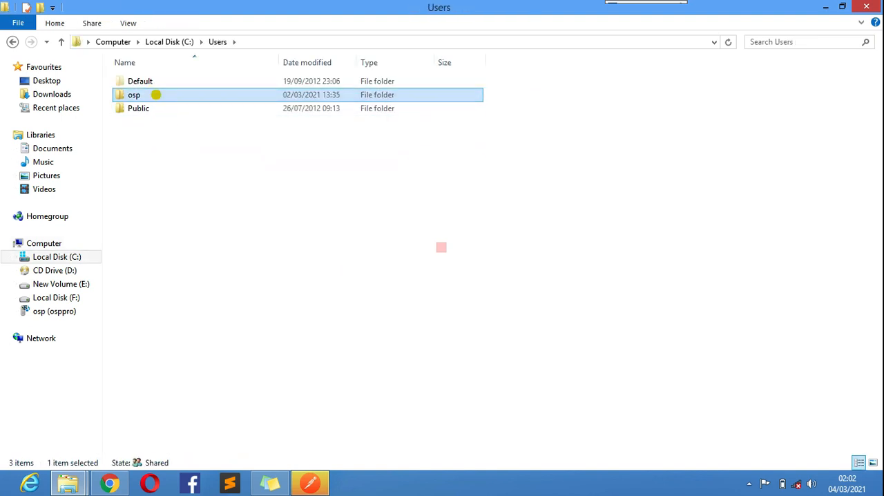
double_click(133, 93)
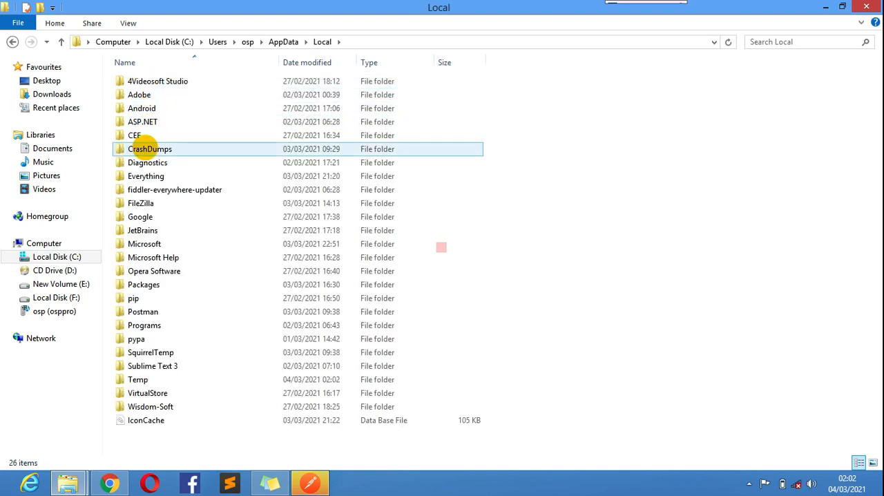
left_click(144, 325)
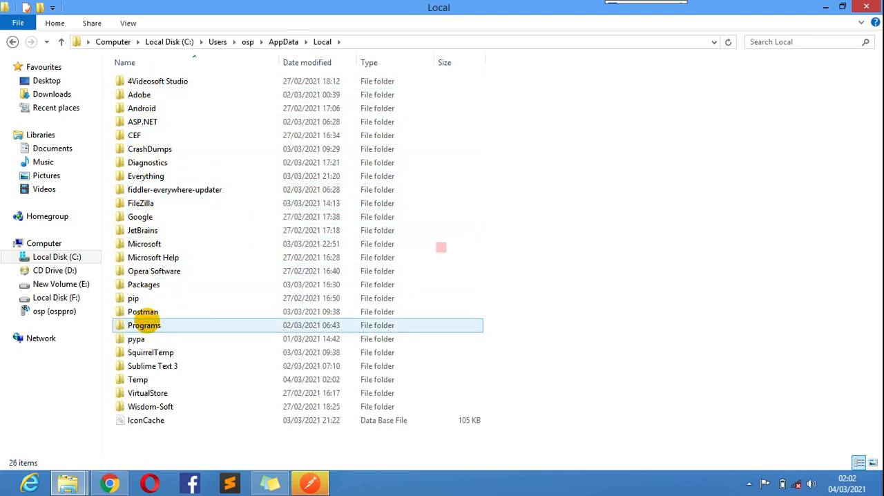
double_click(144, 310)
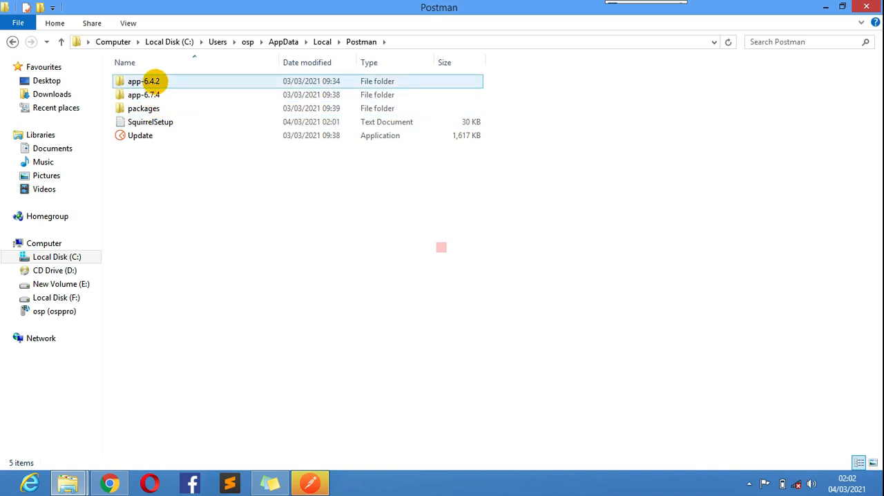
left_click(143, 94)
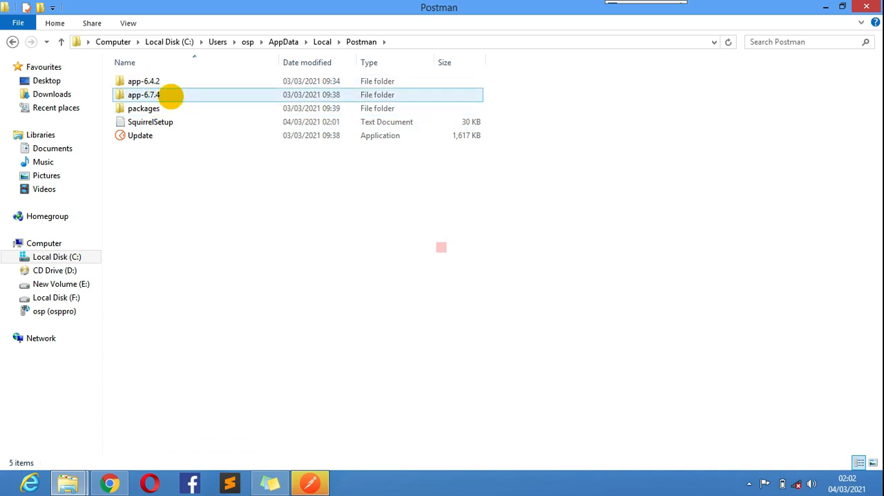
left_click(144, 80)
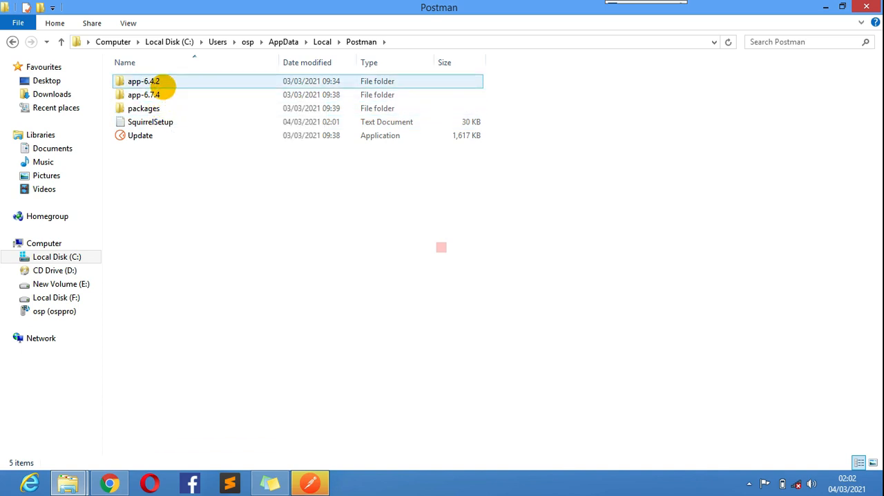
double_click(143, 80)
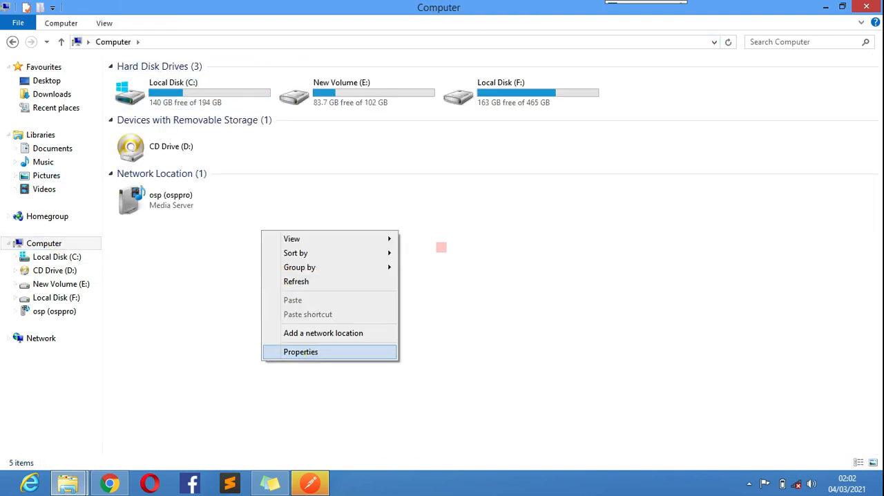
Reach Environment Variables via System > Advanced settings and view the system Path unchanged.
left_click(301, 350)
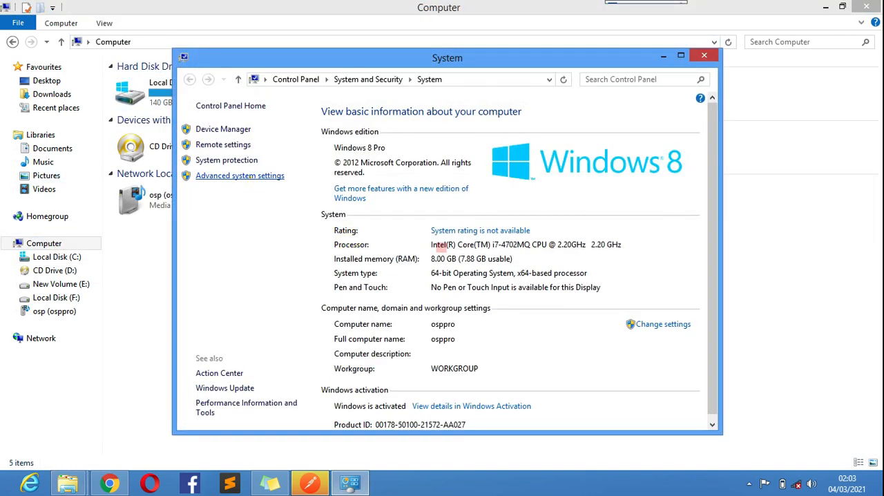
left_click(241, 175)
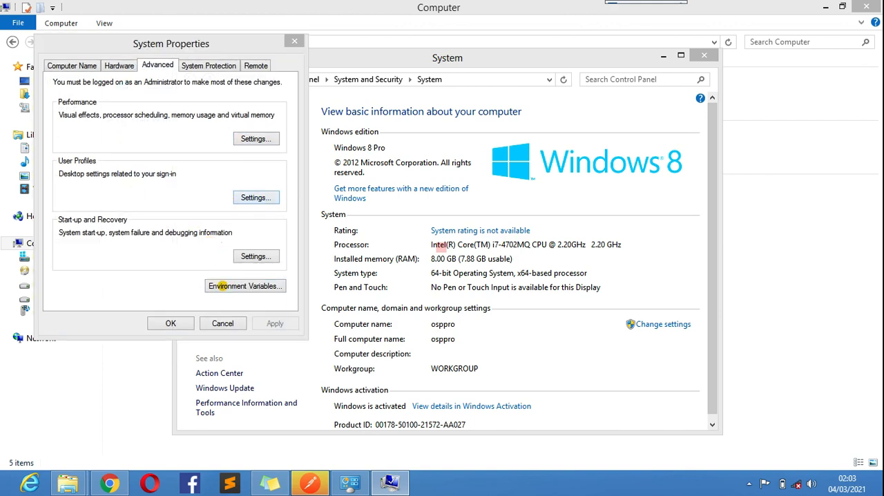
left_click(244, 284)
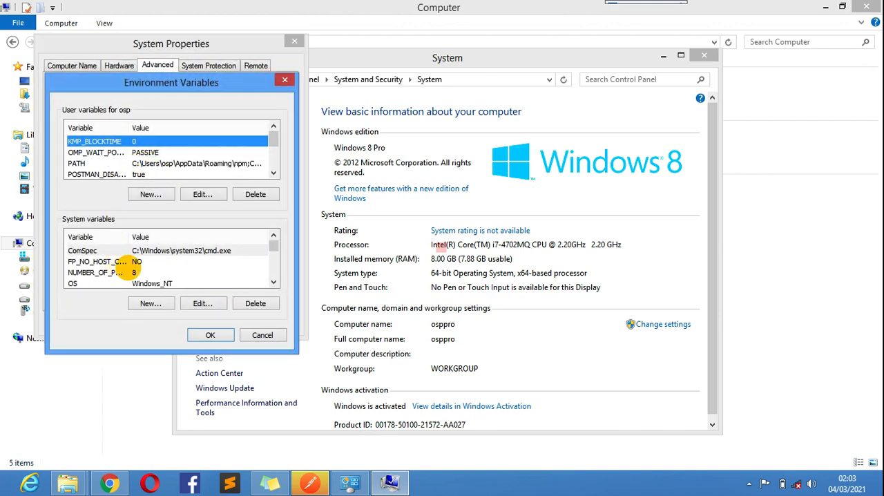
scroll("down", 3)
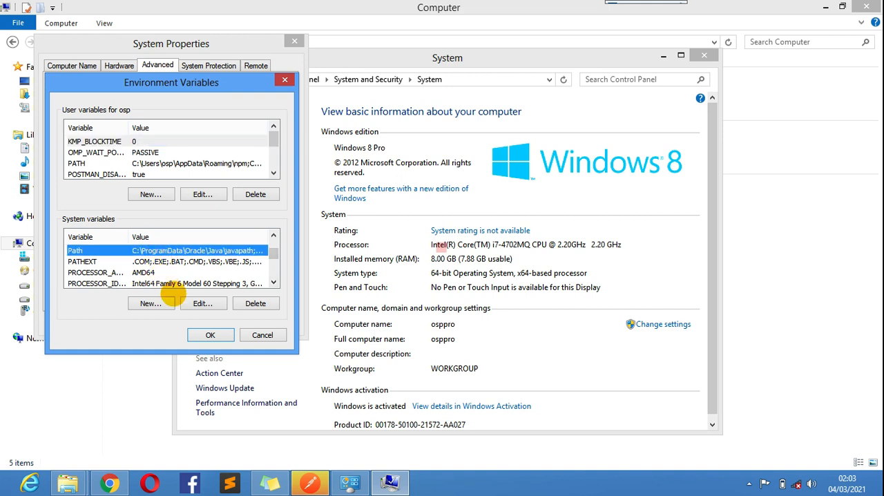
left_click(202, 302)
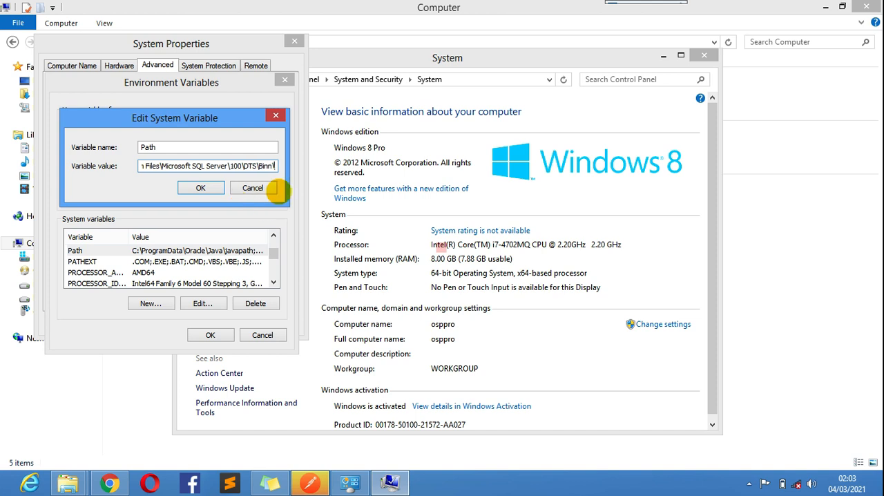
left_click(200, 188)
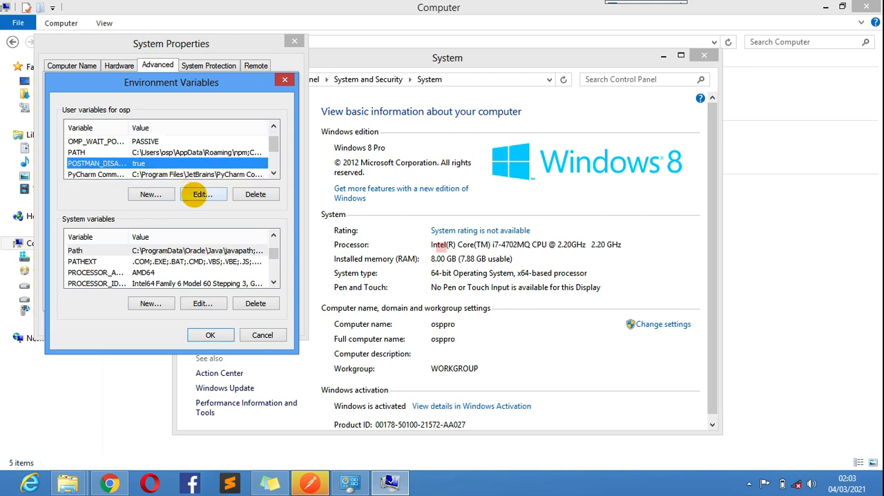
Confirm the user variable POSTMAN_DISABLE_GPU is true and close the System windows.
left_click(203, 193)
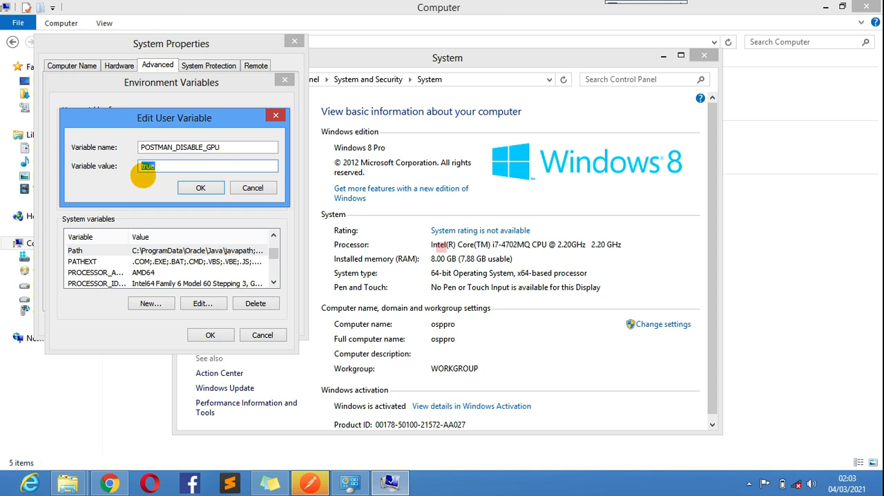
left_click(200, 188)
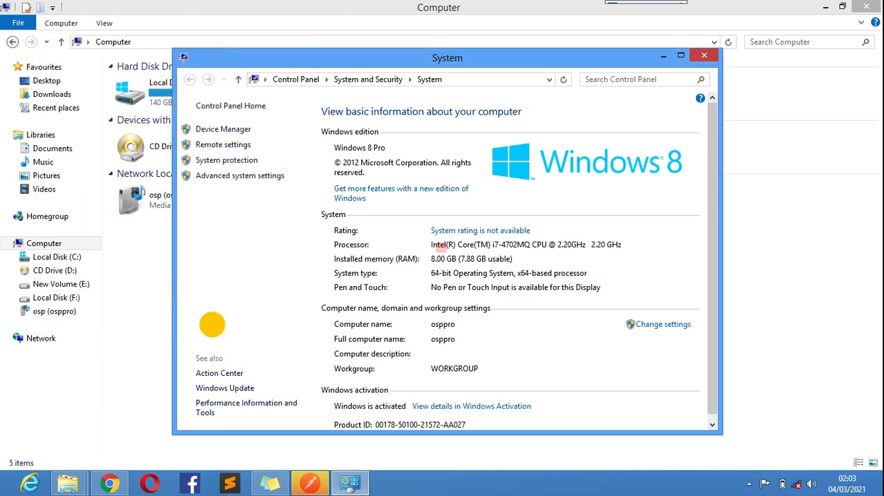
mouse_move(627, 152)
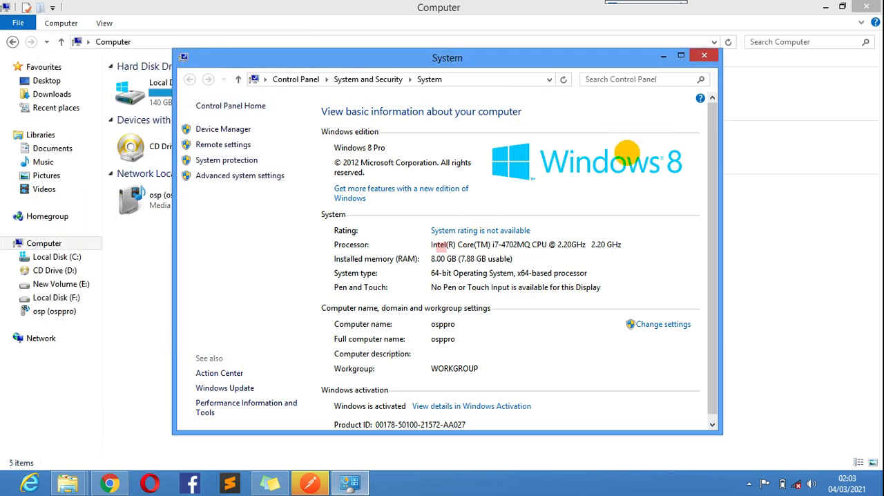
mouse_move(704, 55)
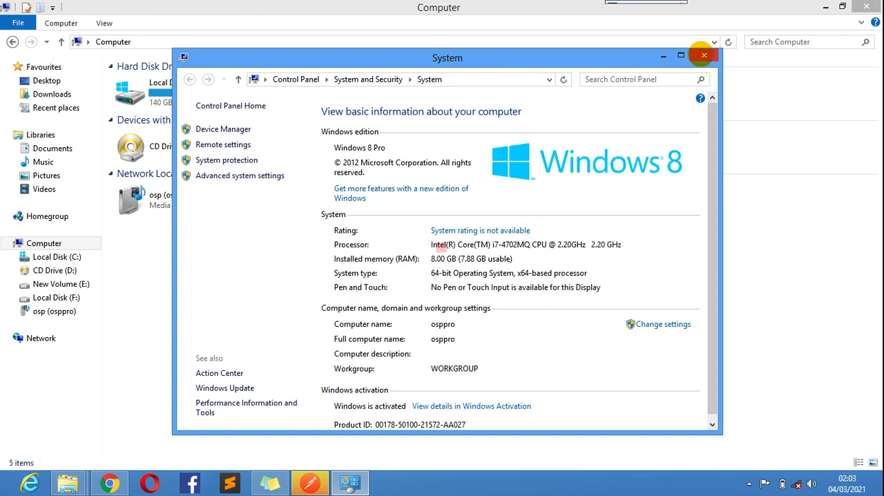
left_click(704, 55)
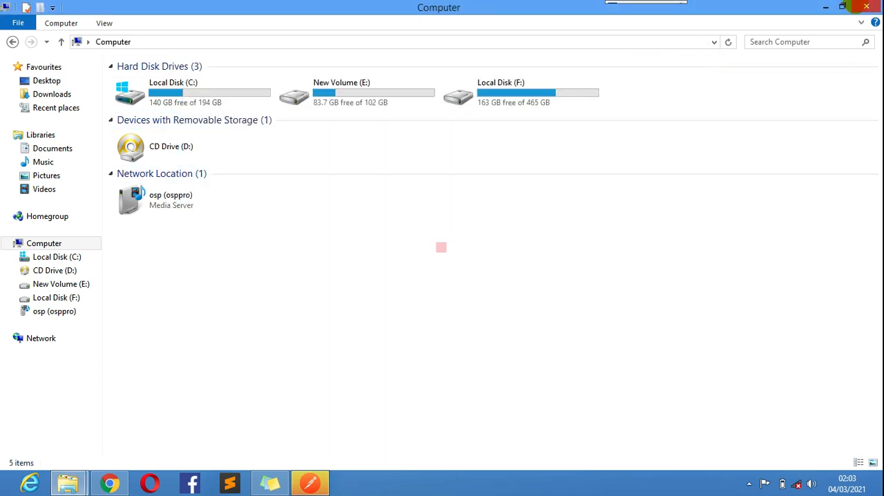